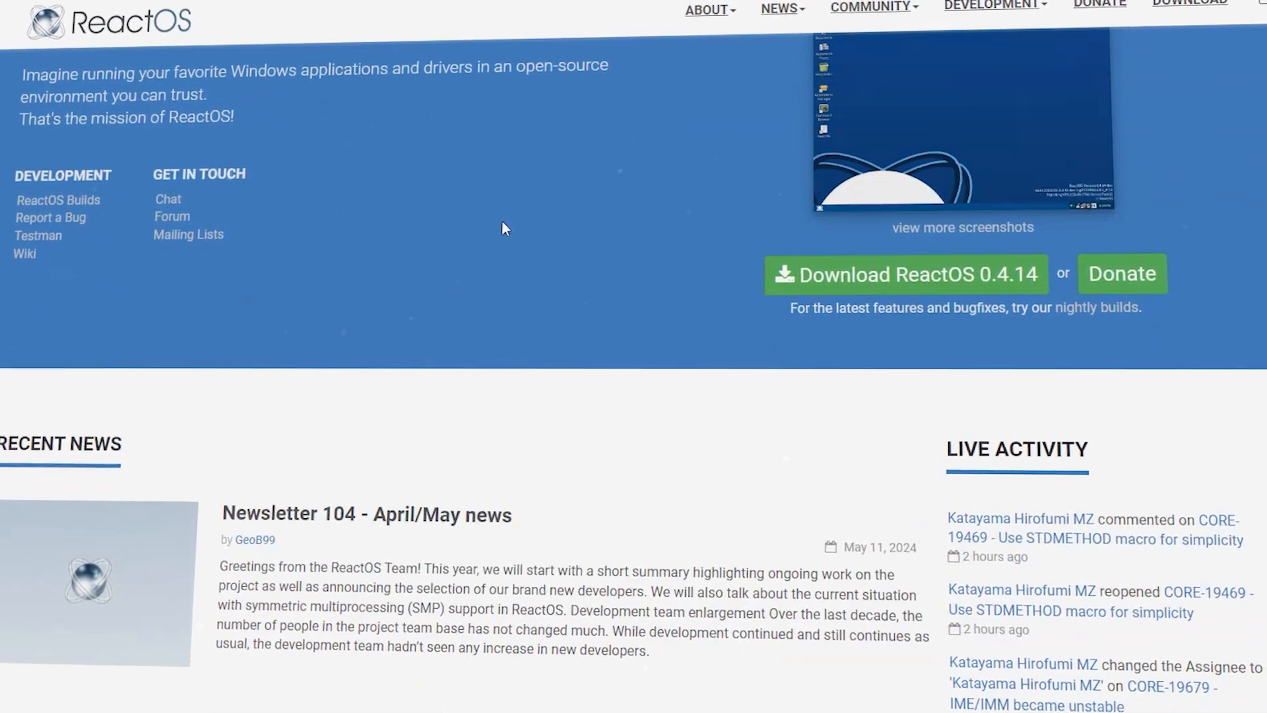
Scroll the ReactOS homepage down to the Recent News and Live Activity feed.
scroll(down, 3)
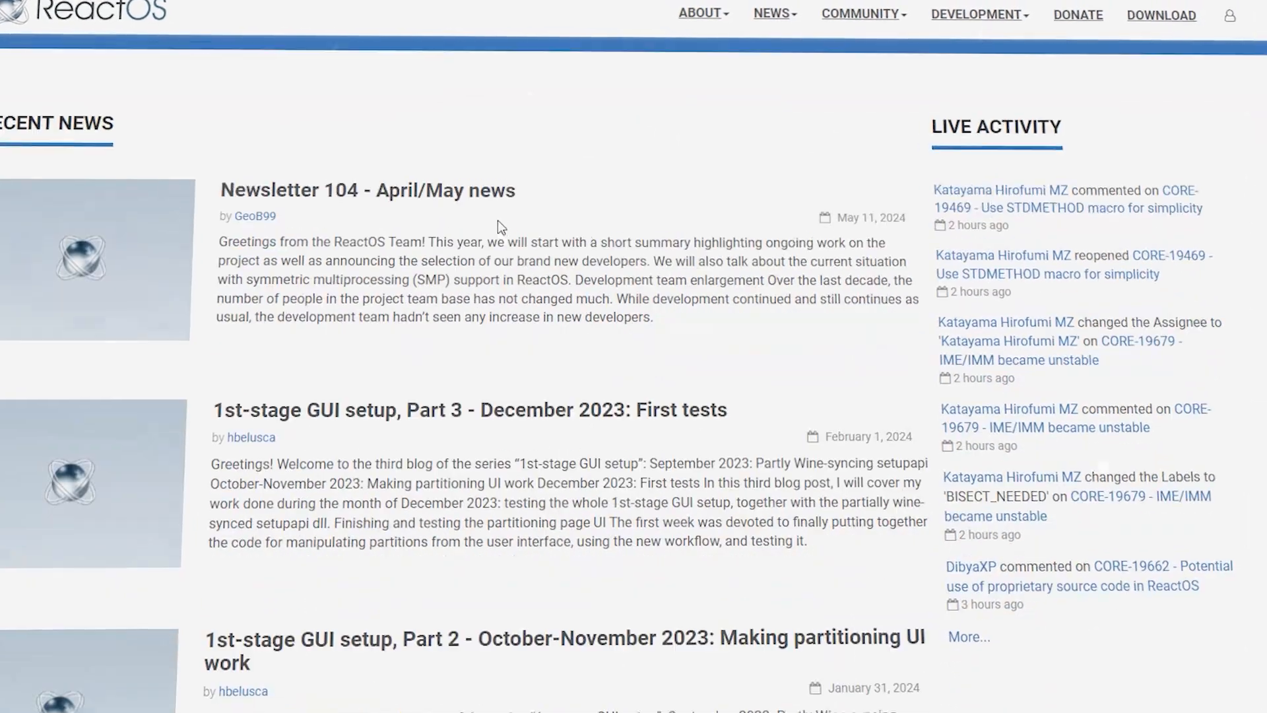
scroll(down, 3)
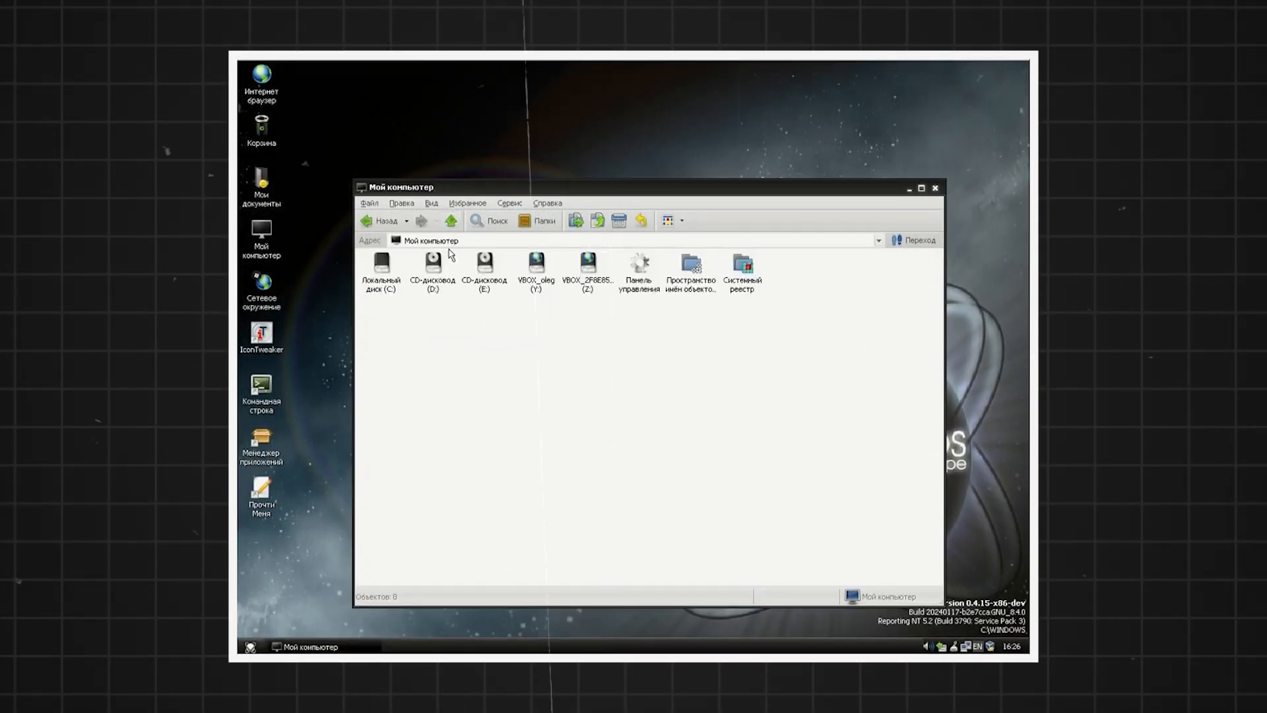
Open the VBOX_oleg (Y:) shared drive and scroll through its folders.
double_click(534, 262)
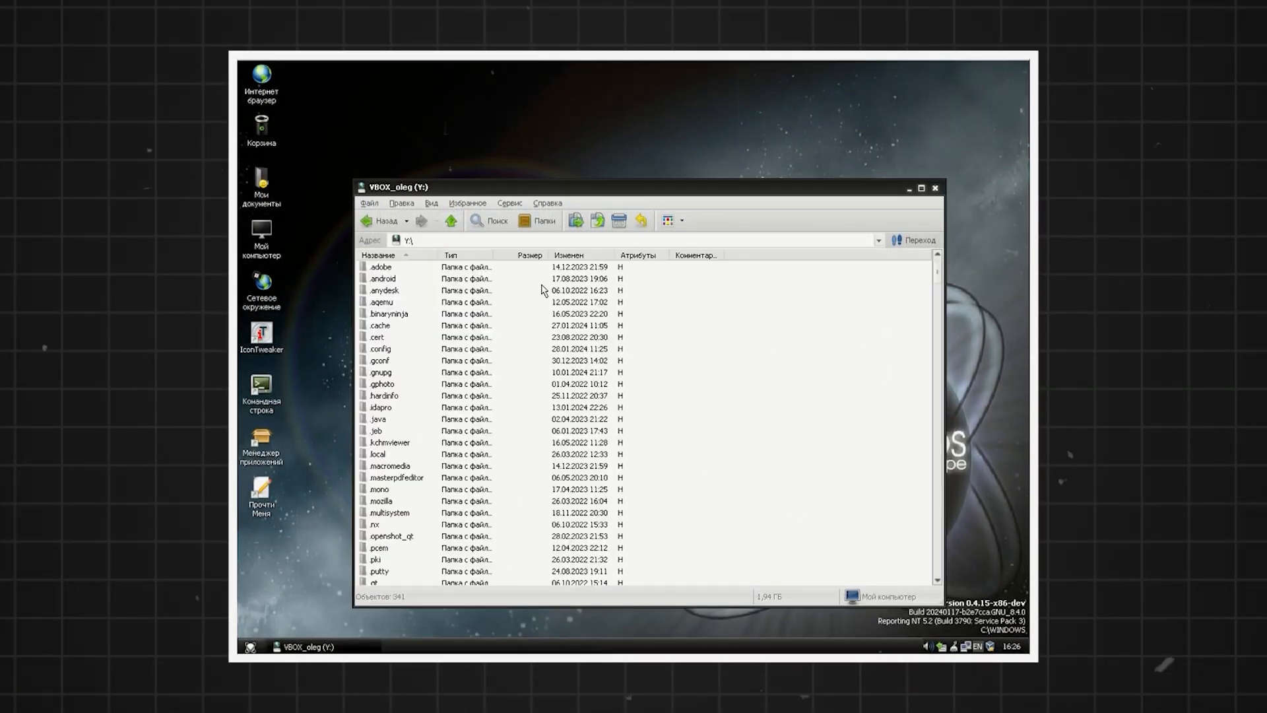
scroll(down, 3)
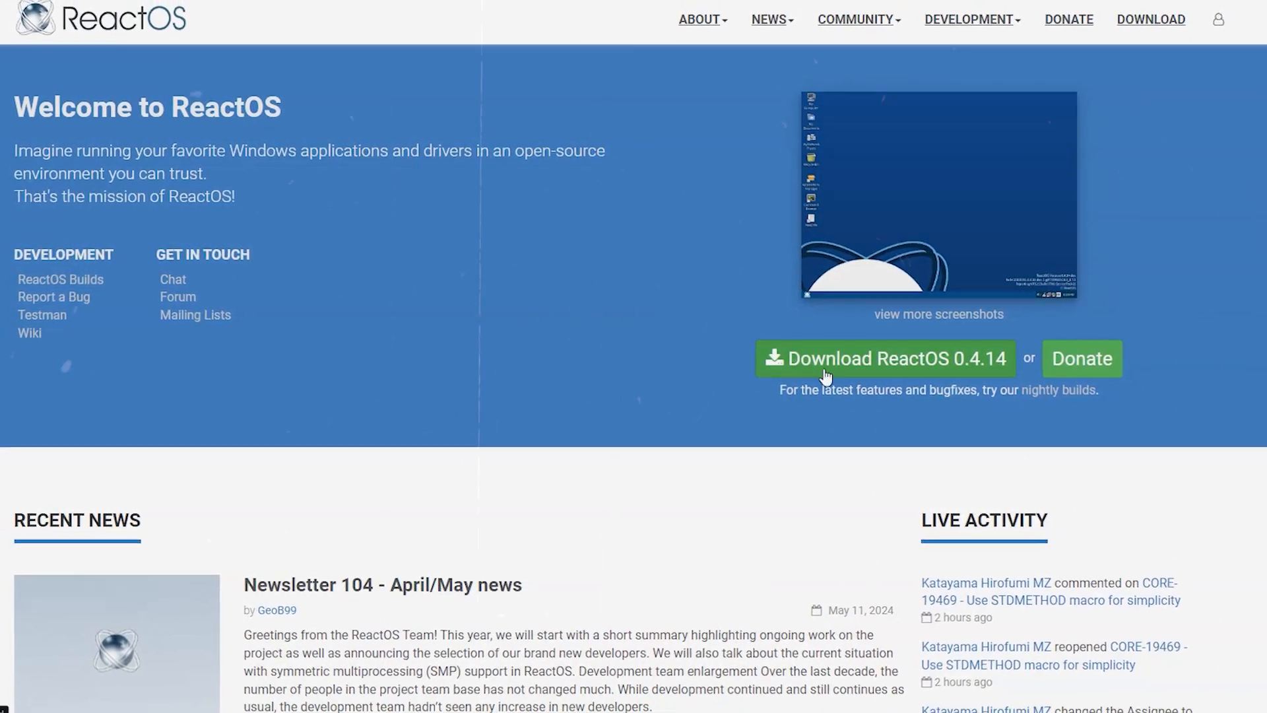
Start the ReactOS 0.4.14 download from the green homepage button.
click(885, 358)
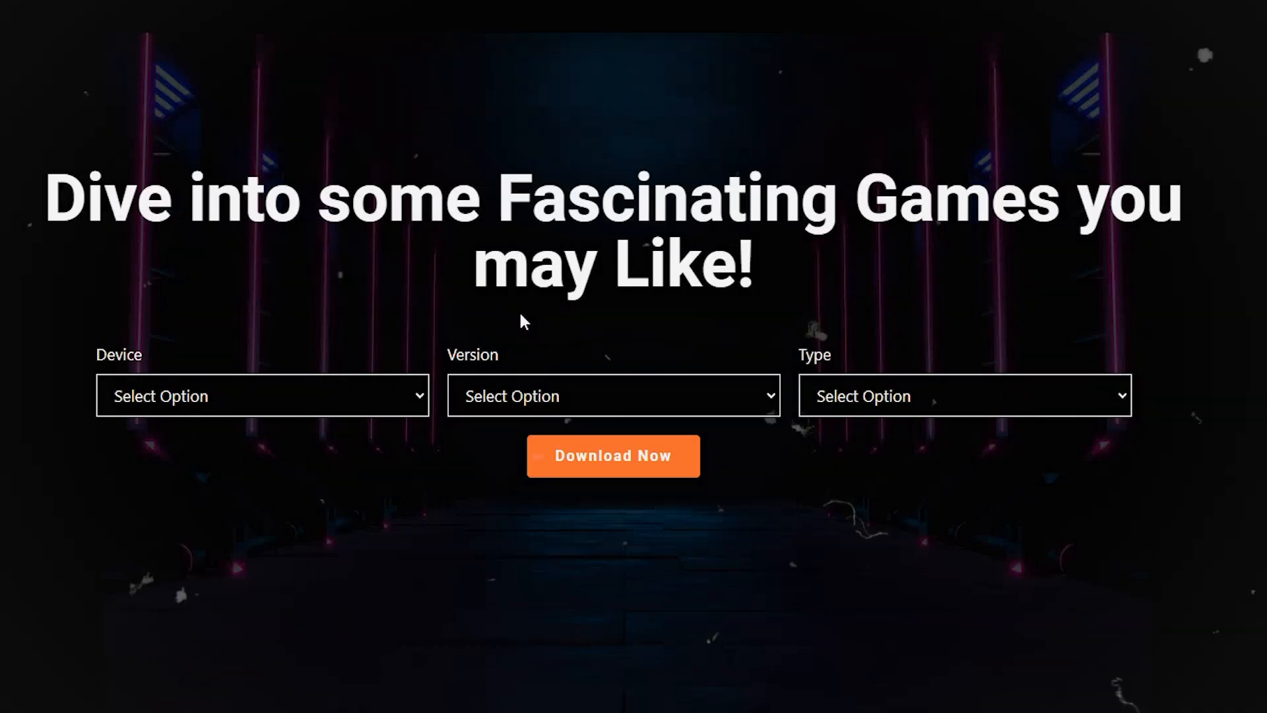
Pick a device (x86 or Raspberry Pi) in the PrimeOS download form.
click(262, 396)
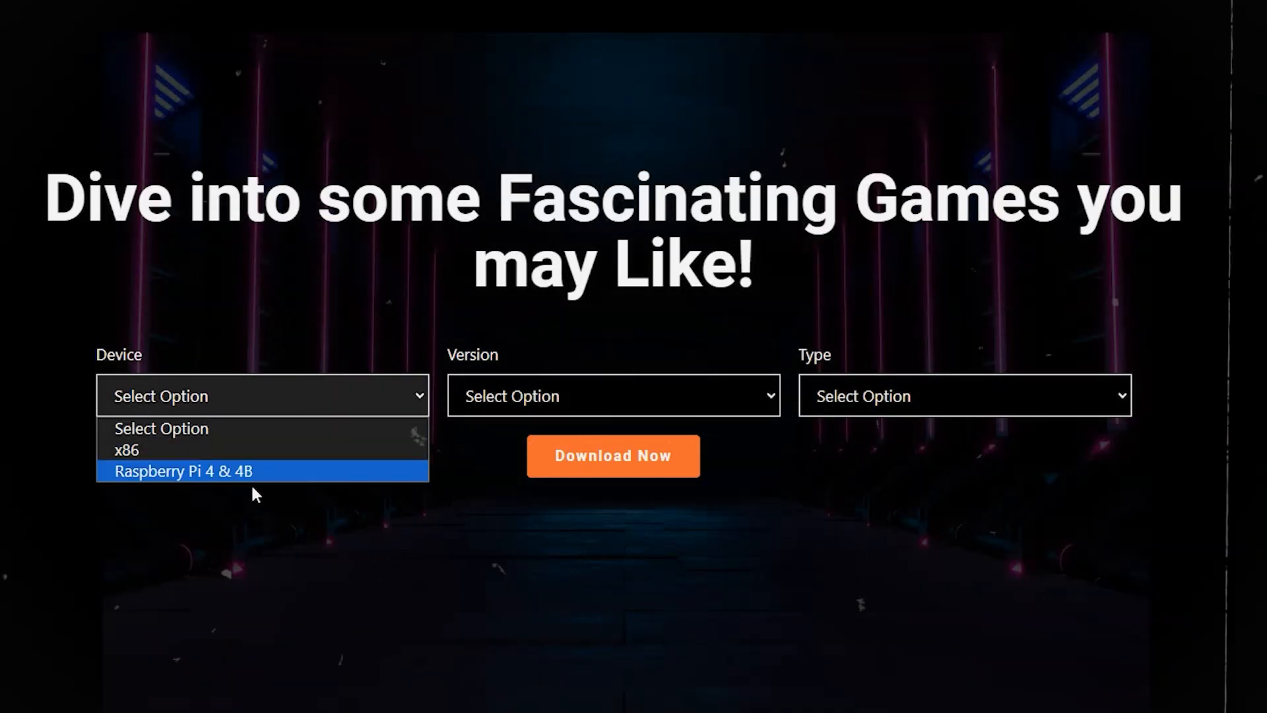
click(612, 396)
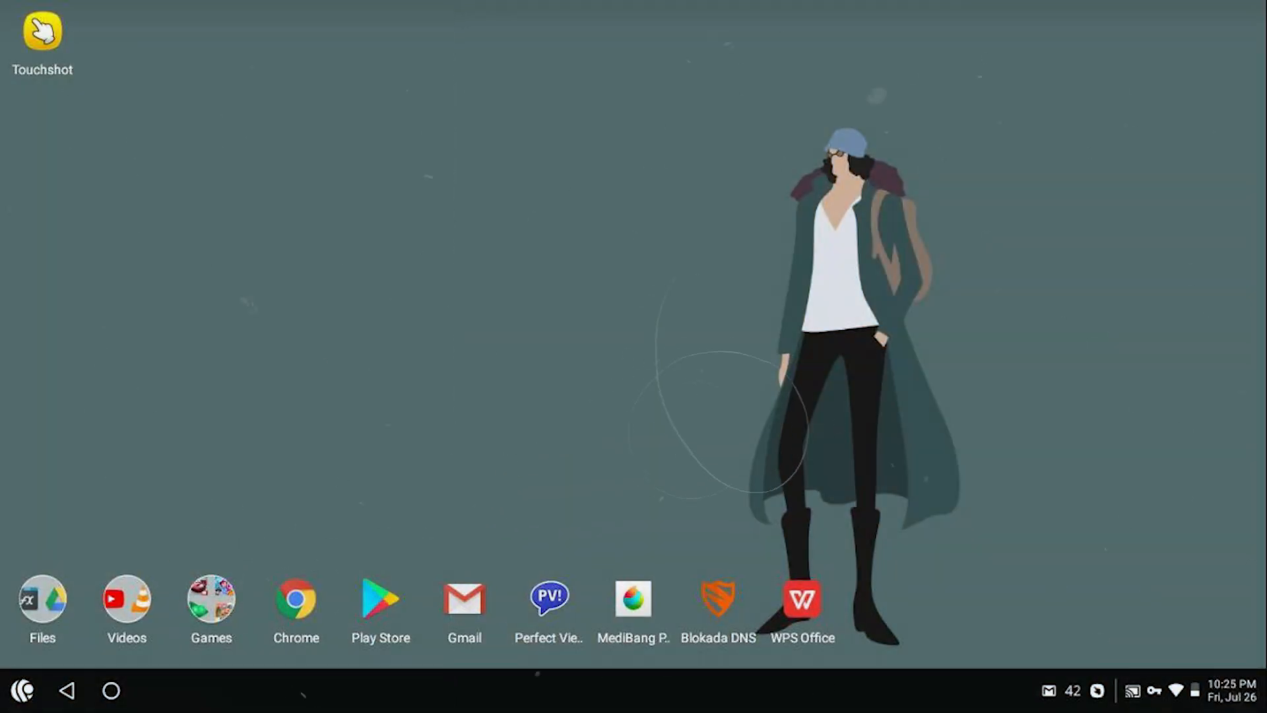
Launch Chrome beside YouTube and accept Chrome's welcome terms.
click(381, 598)
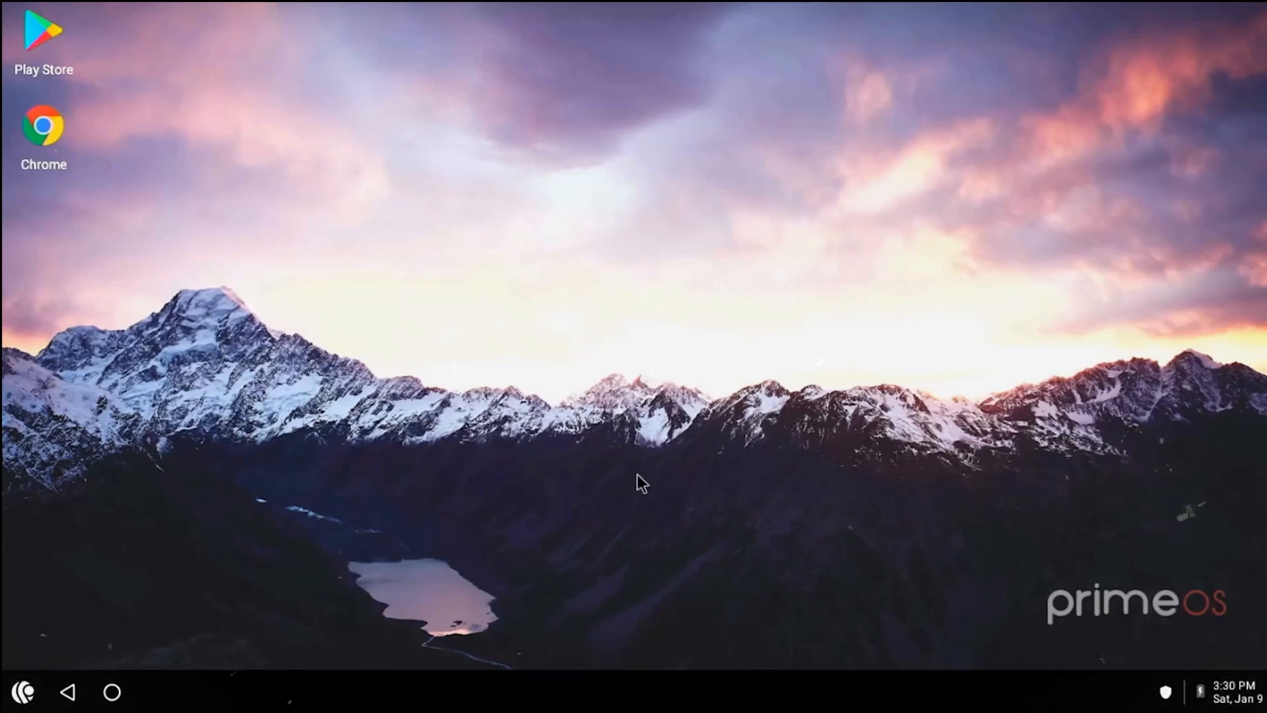
click(22, 692)
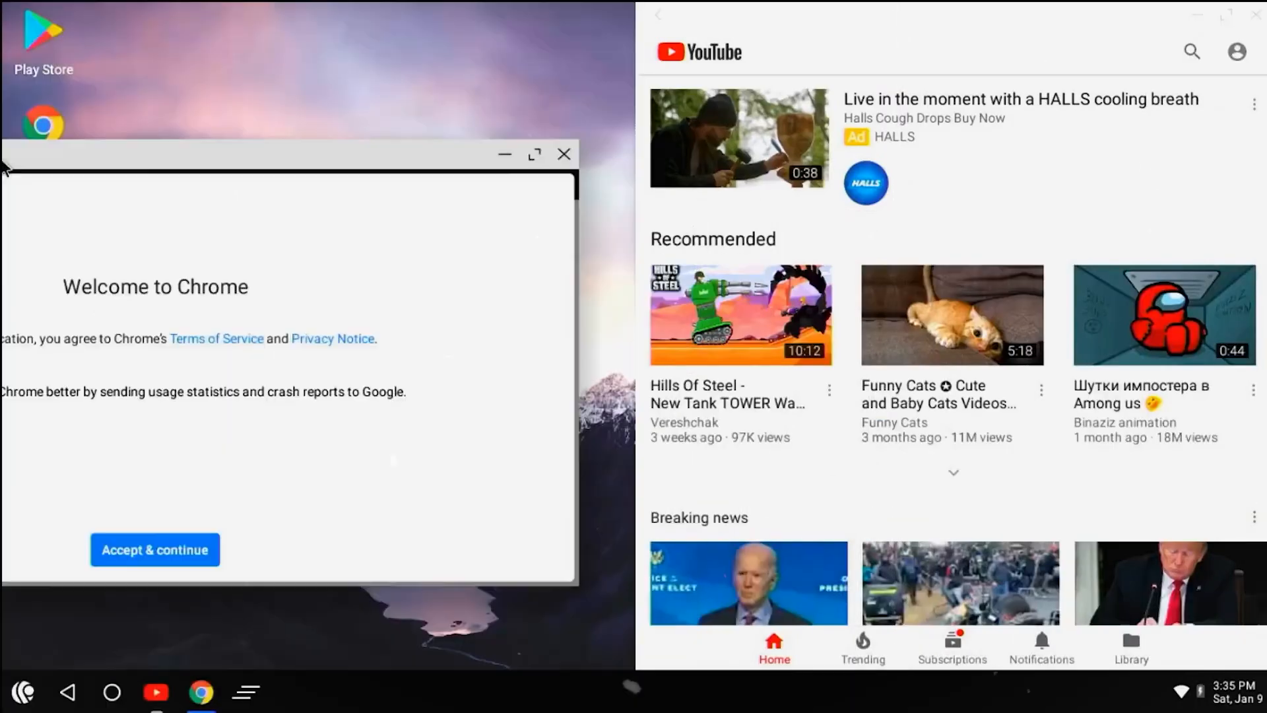
click(155, 550)
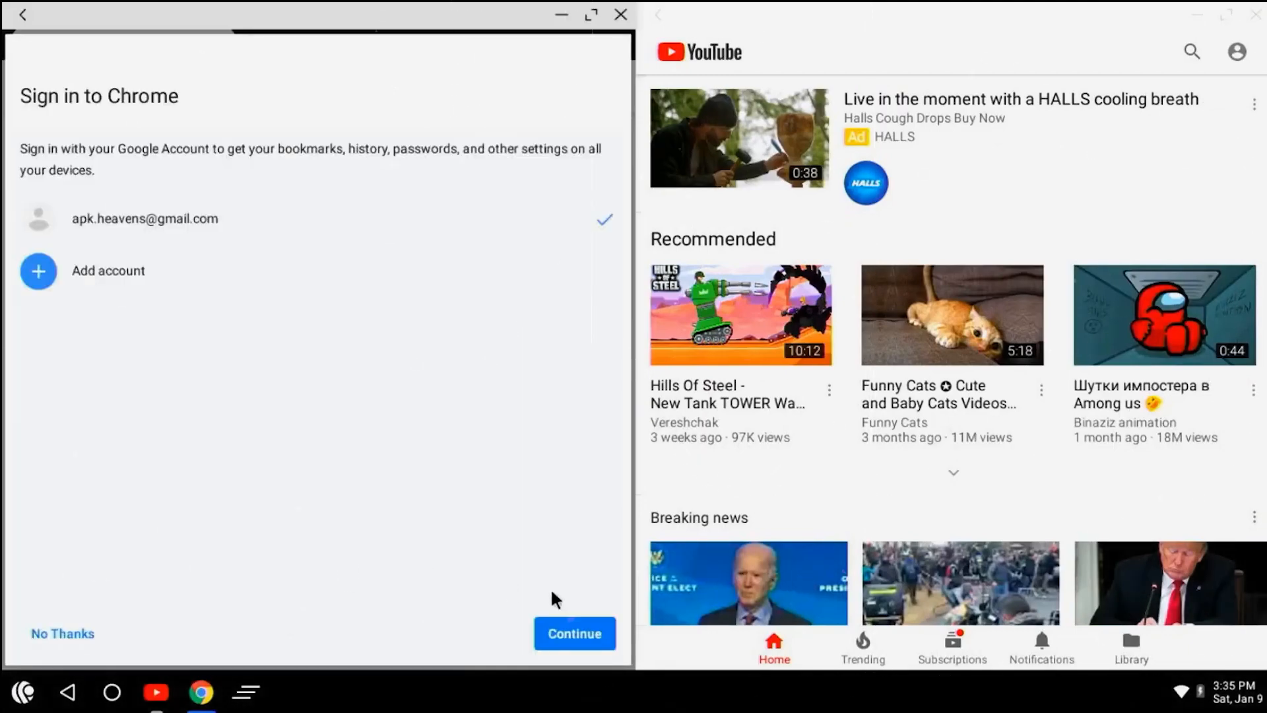